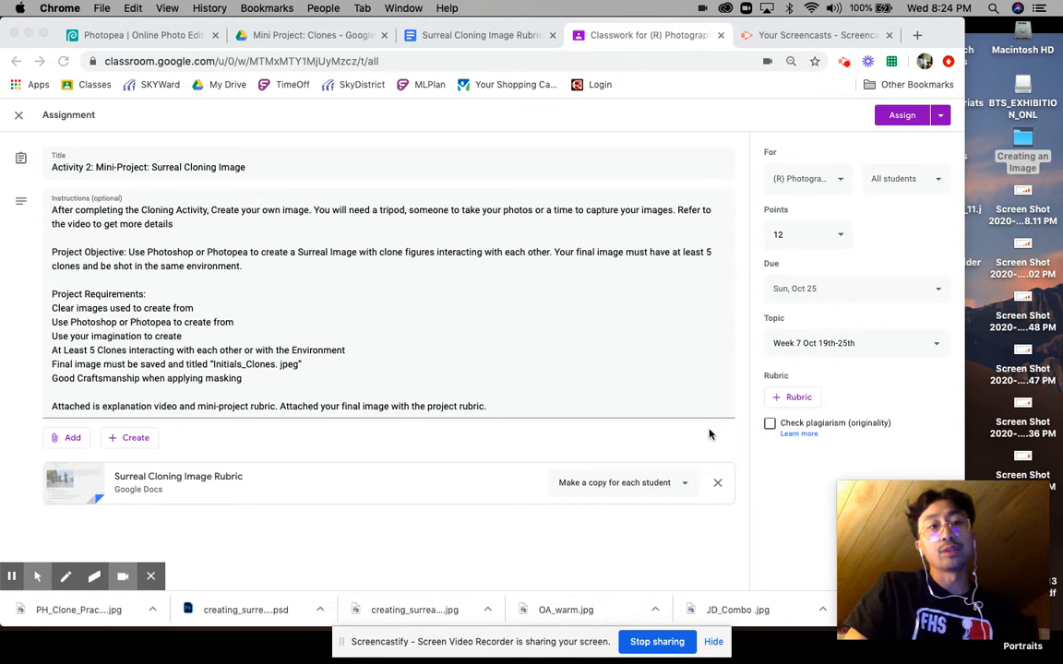
{"action": "mouse_move", "coordinate": [666, 121]}
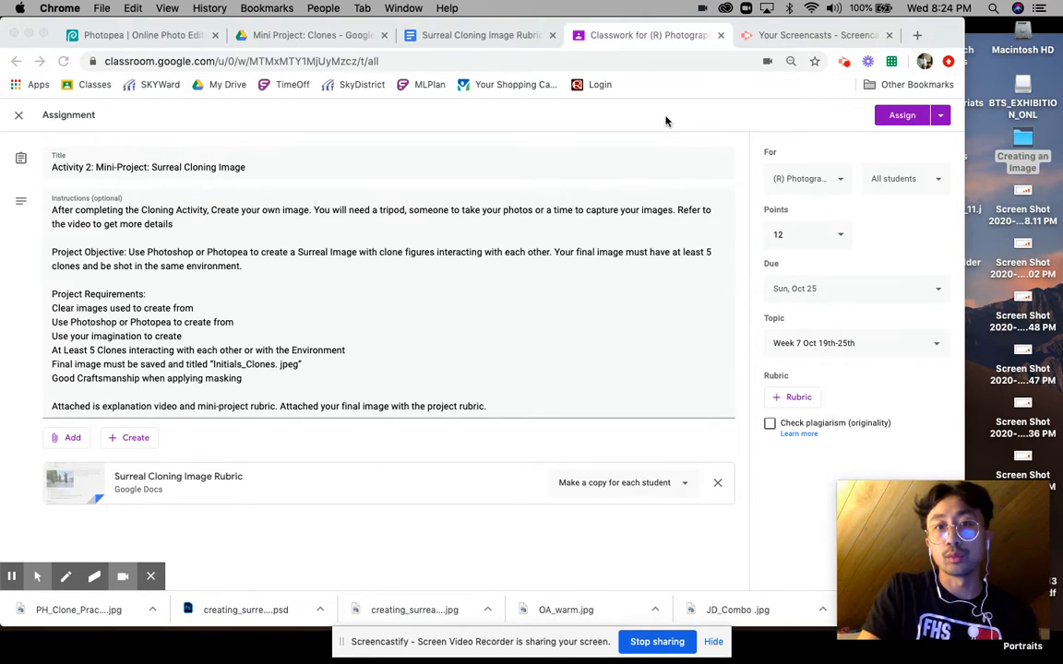
{"action": "mouse_move", "coordinate": [874, 114]}
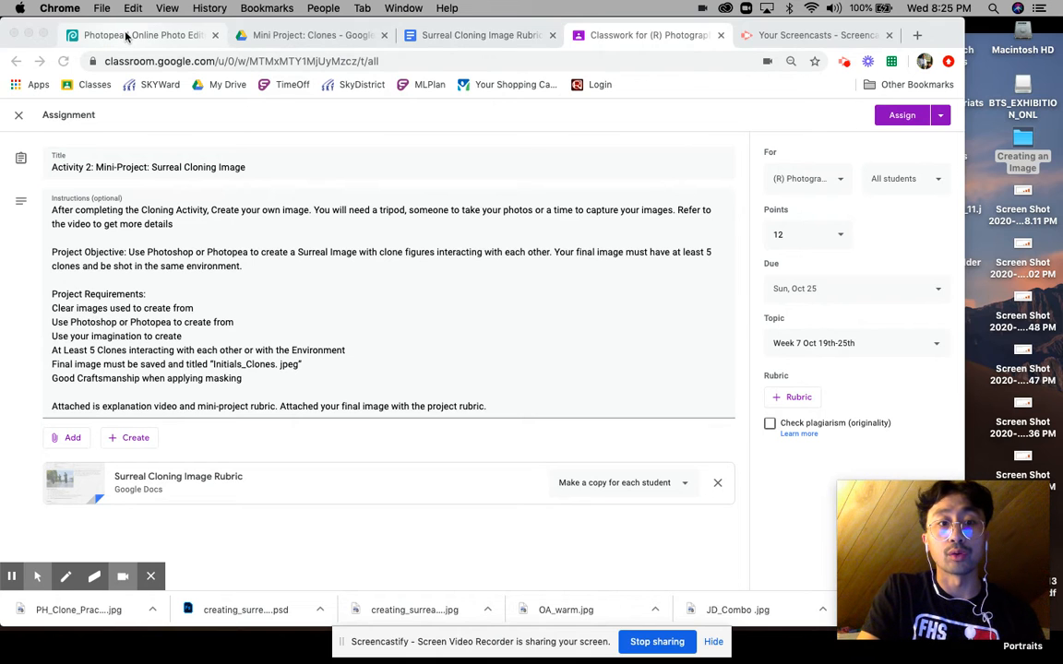
Switch to Photopea to view the PH_Clone_Practice two-figure clone composite
{"action": "left_click", "coordinate": [139, 35]}
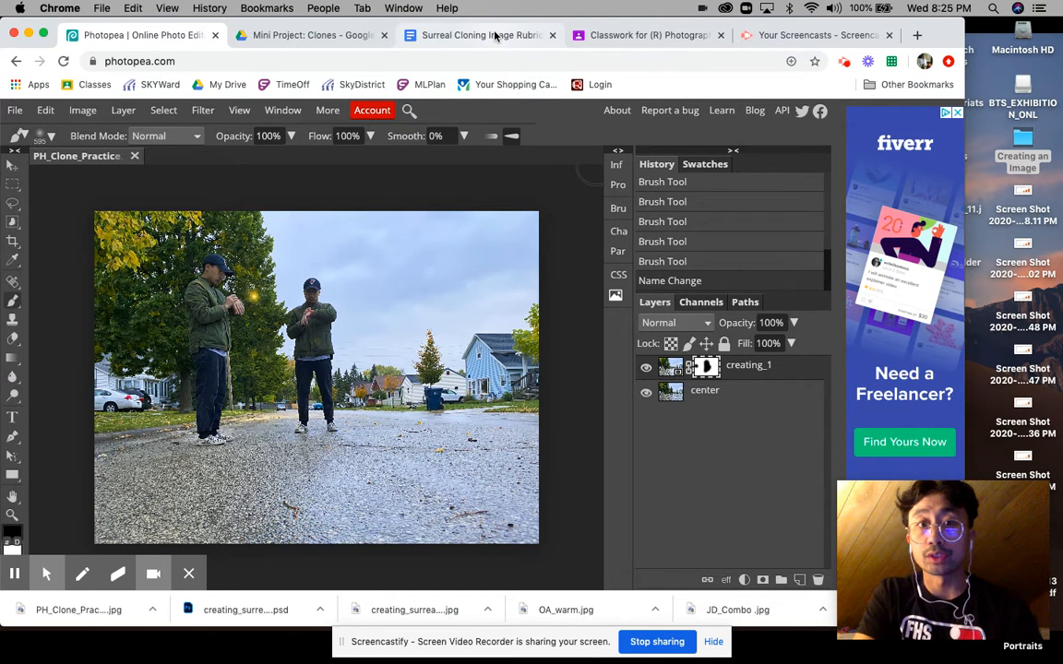
Review the rubric's three-figure sample image, project objective and requirements list
{"action": "left_click", "coordinate": [480, 35]}
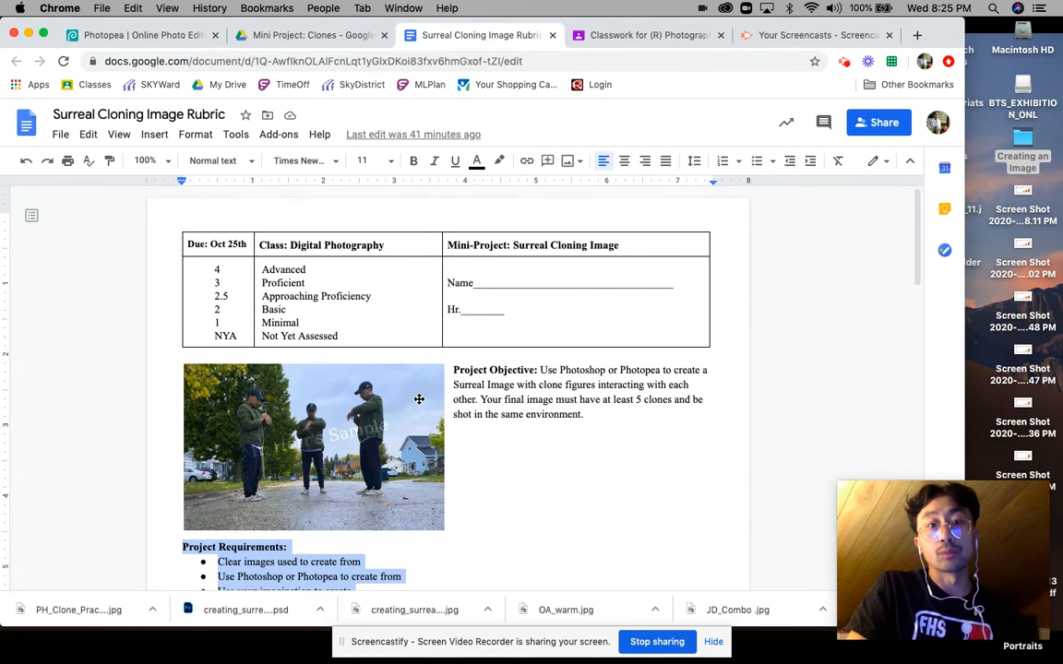
{"action": "scroll", "scroll_direction": "down", "scroll_amount": 3}
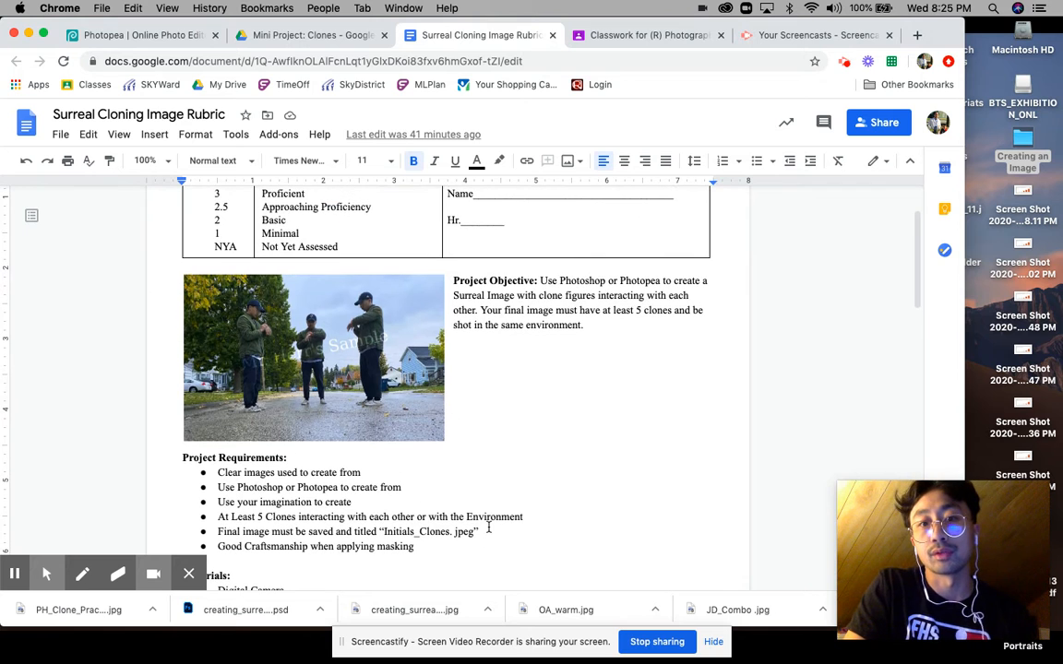
{"action": "scroll", "scroll_direction": "up", "scroll_amount": 3}
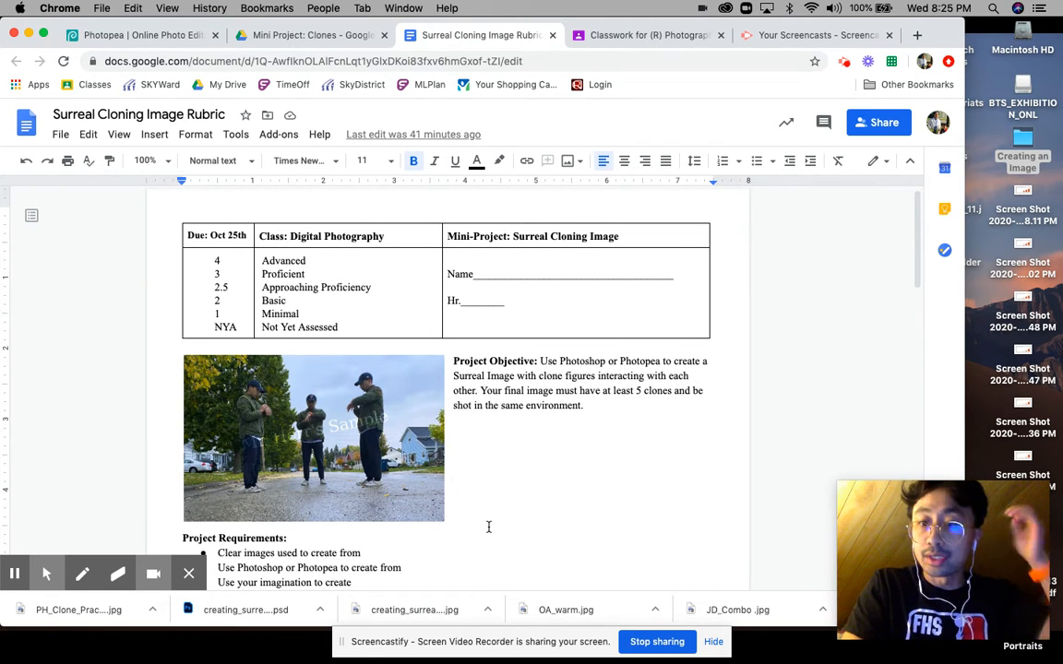
{"action": "mouse_move", "coordinate": [287, 378]}
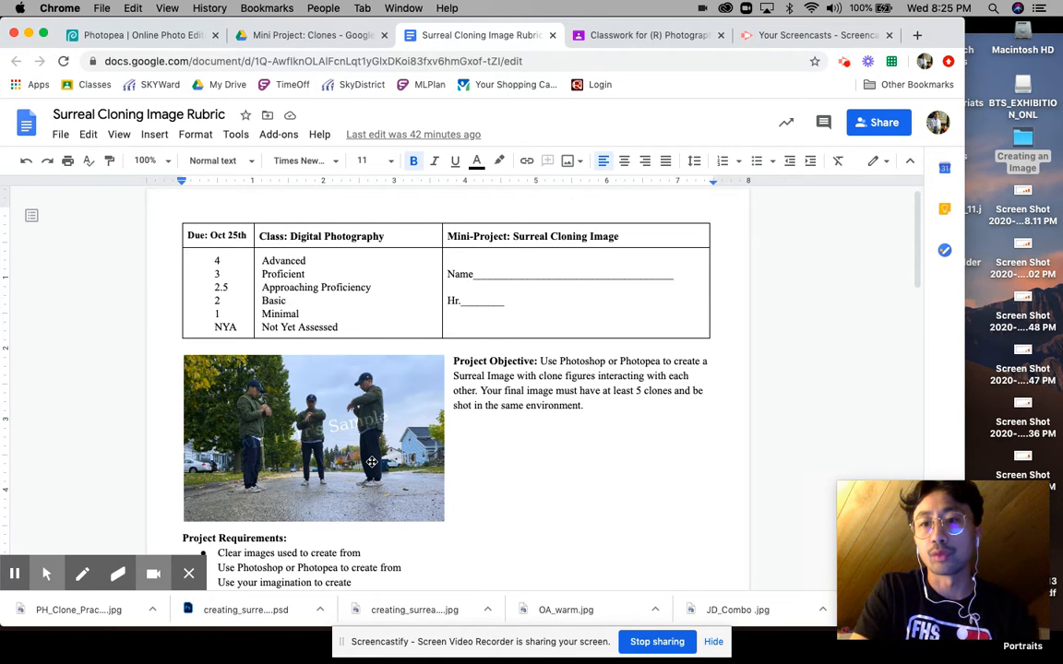
{"action": "scroll", "scroll_direction": "down", "scroll_amount": 3}
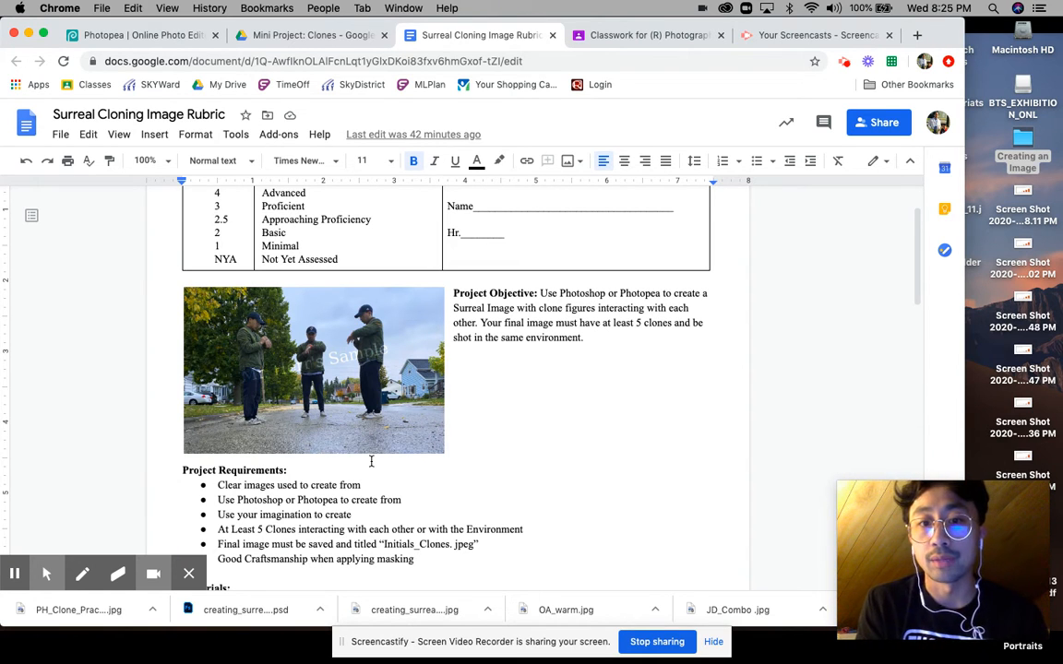
{"action": "left_click", "coordinate": [452, 425]}
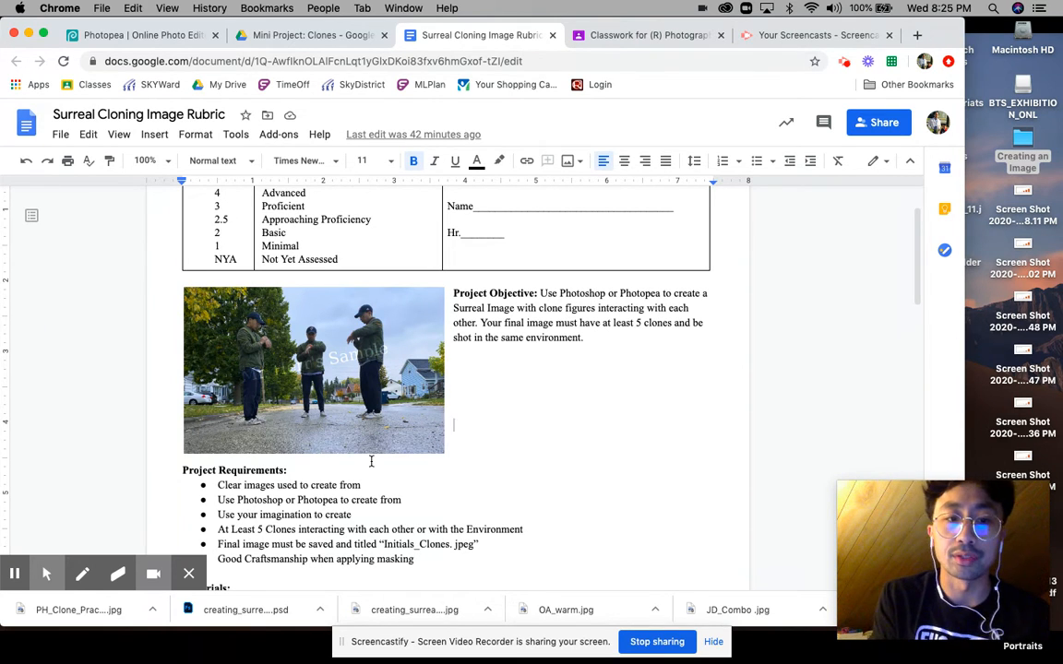
Scroll down to the Materials list and the Concepts/Power Standard grading table
{"action": "scroll", "scroll_direction": "down", "scroll_amount": 3}
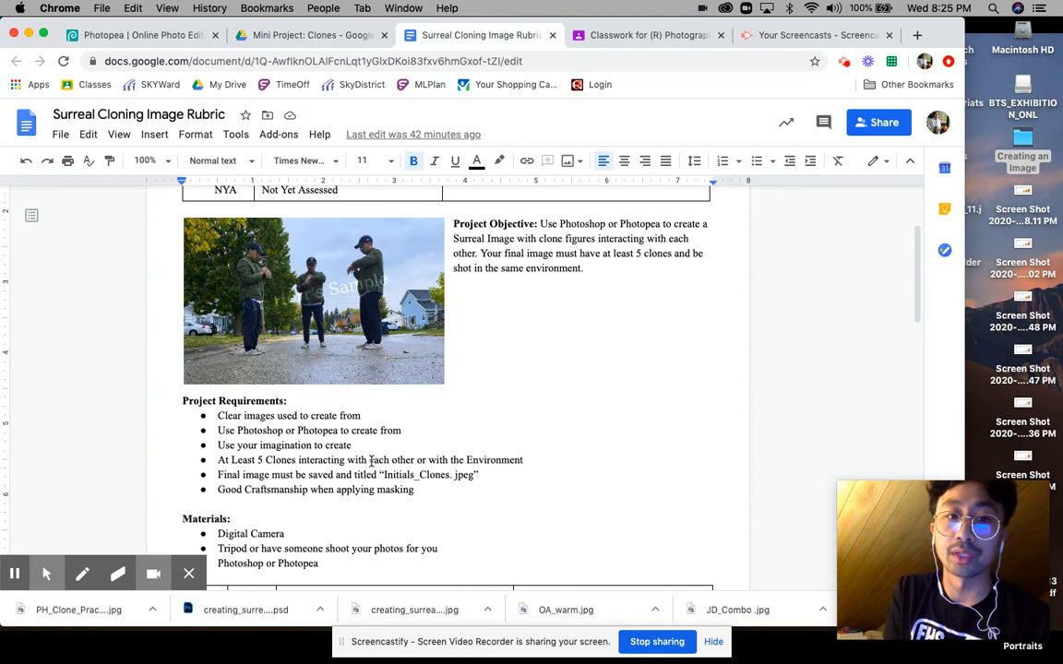
{"action": "scroll", "scroll_direction": "down", "scroll_amount": 3}
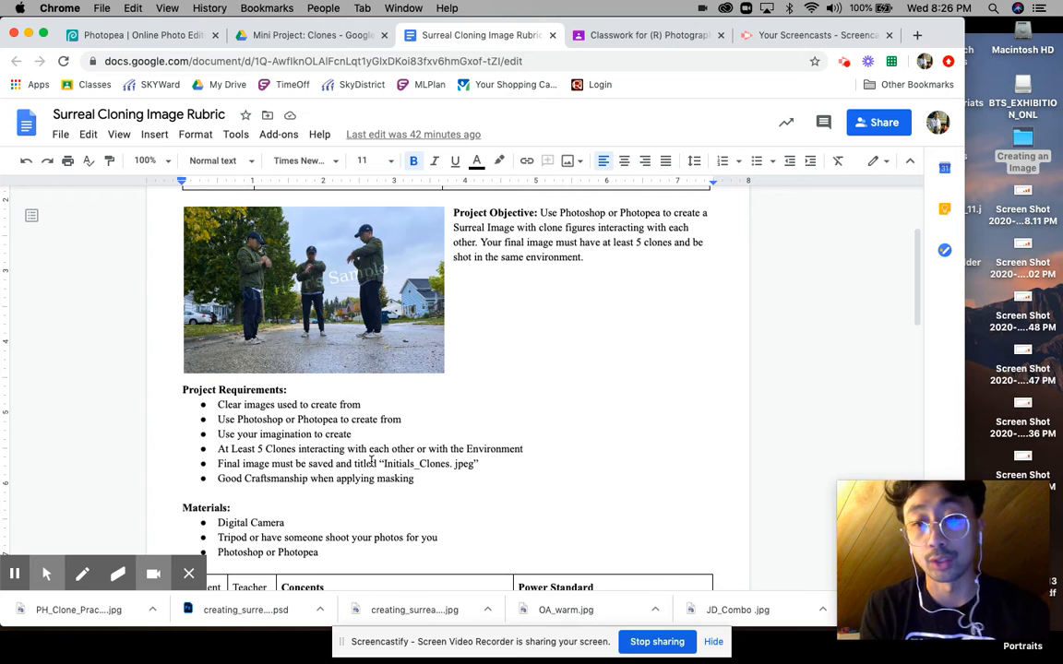
{"action": "scroll", "scroll_direction": "down", "scroll_amount": 3}
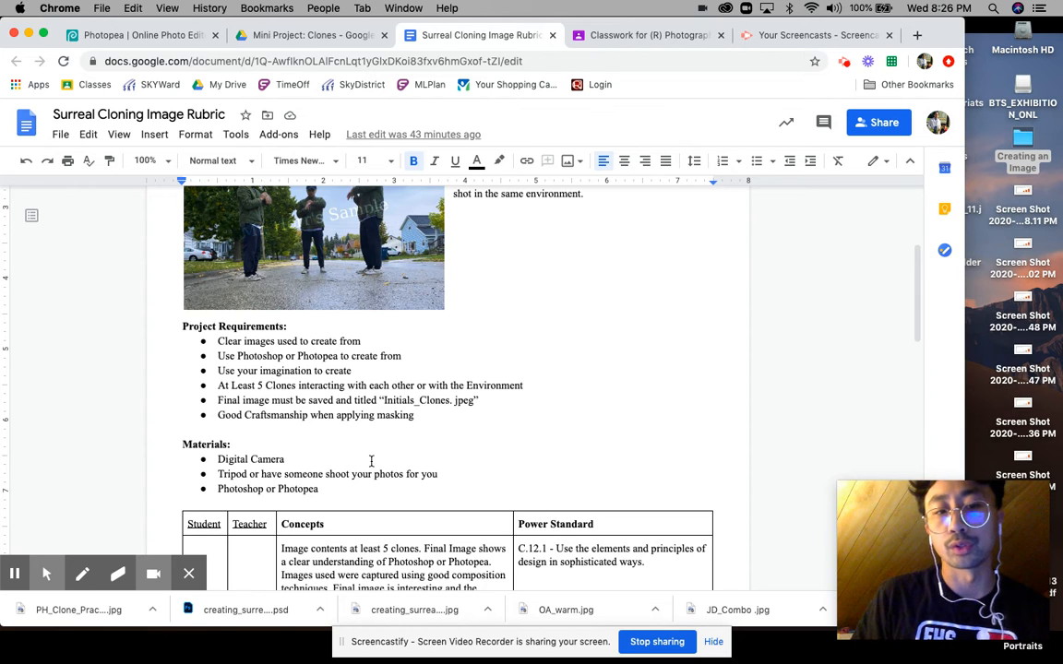
{"action": "scroll", "scroll_direction": "down", "scroll_amount": 3}
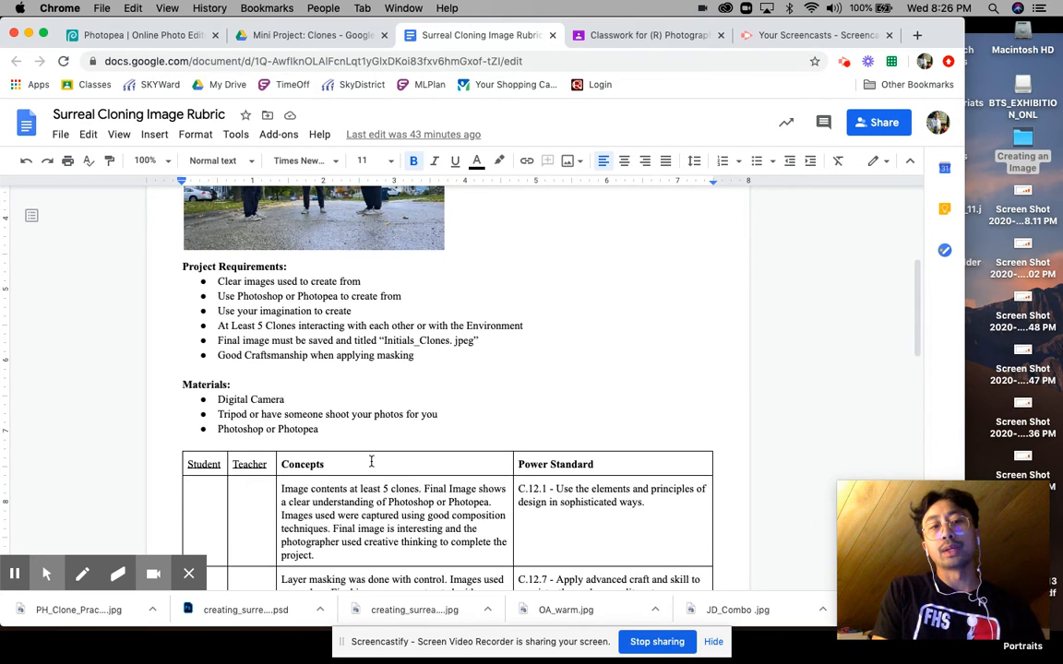
{"action": "scroll", "scroll_direction": "up", "scroll_amount": 3}
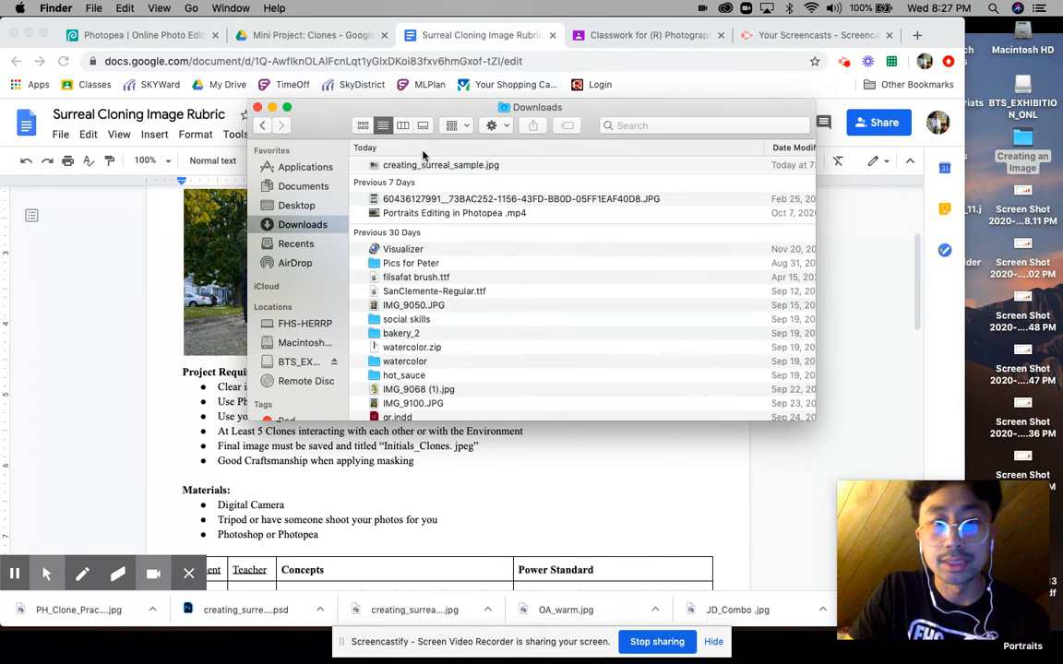
Select creating_surreal_sample.jpg in Downloads, then return to the Classroom assignment draft
{"action": "double_click", "coordinate": [440, 165]}
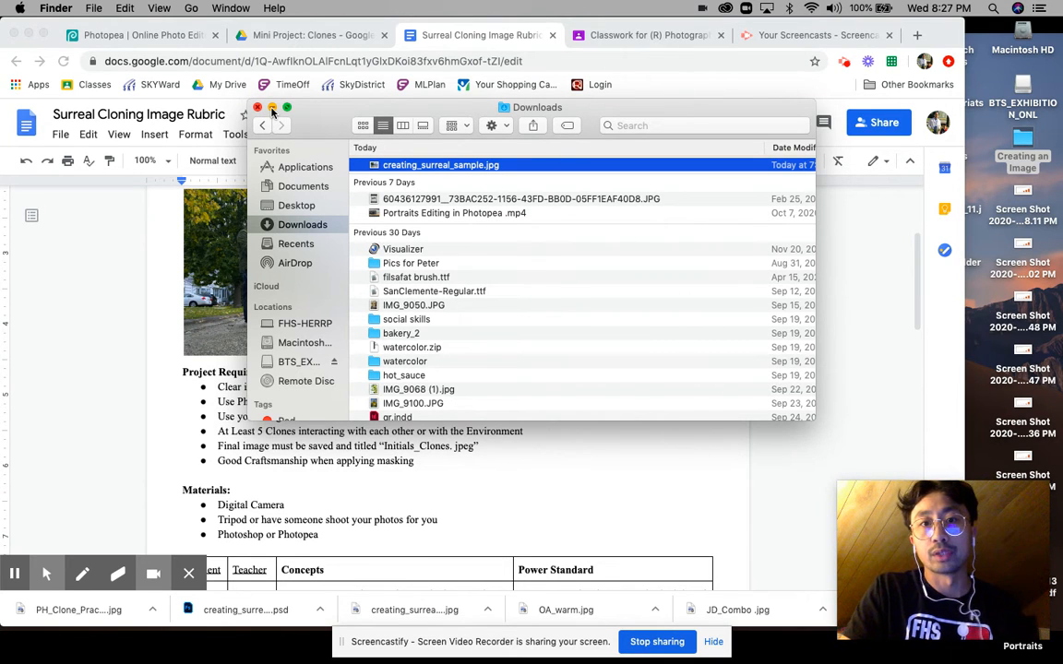
{"action": "left_click", "coordinate": [649, 35]}
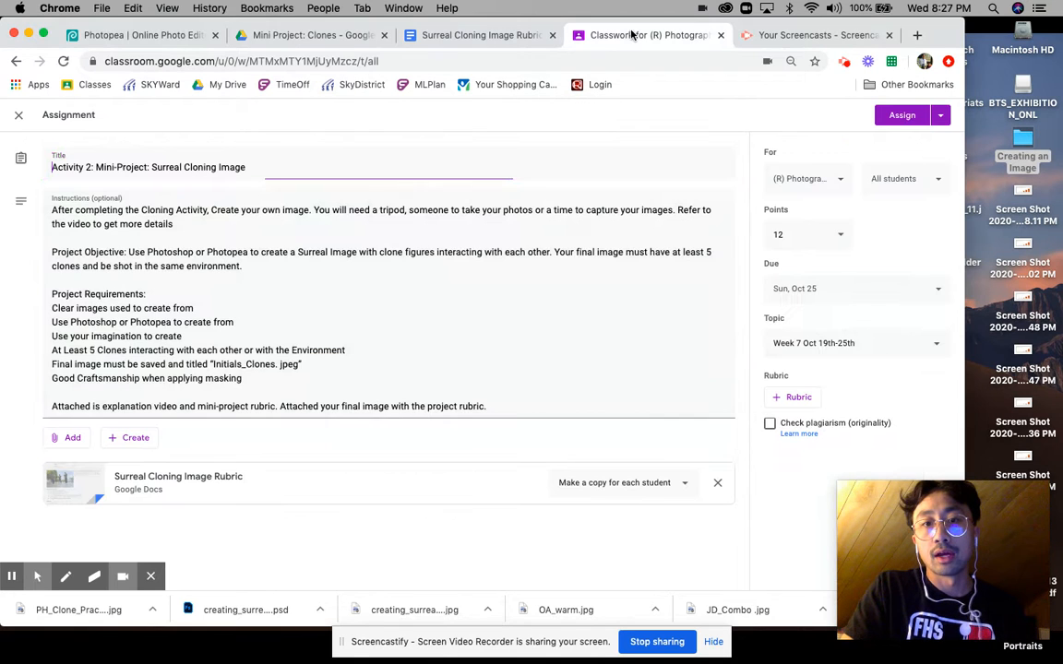